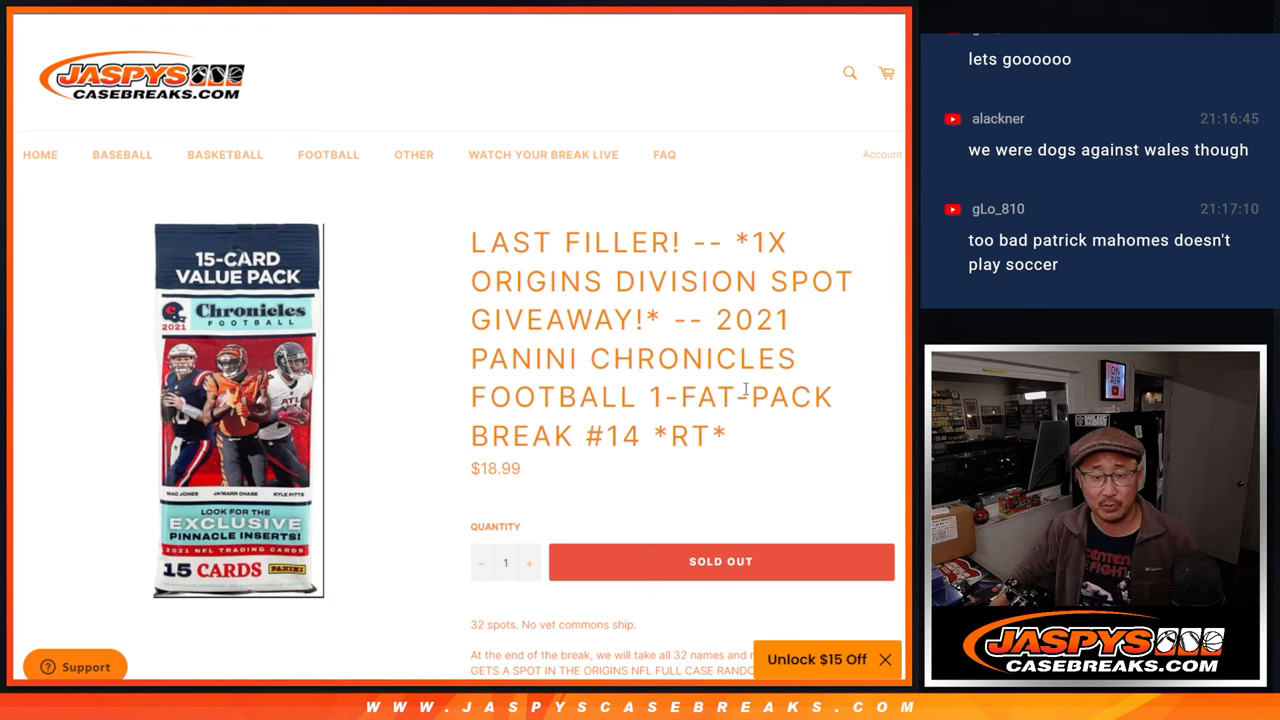
Step: Randomize the 32 participant names in List Randomizer, then shuffle them again
{"action": "scroll", "scroll_direction": "down", "scroll_amount": 3}
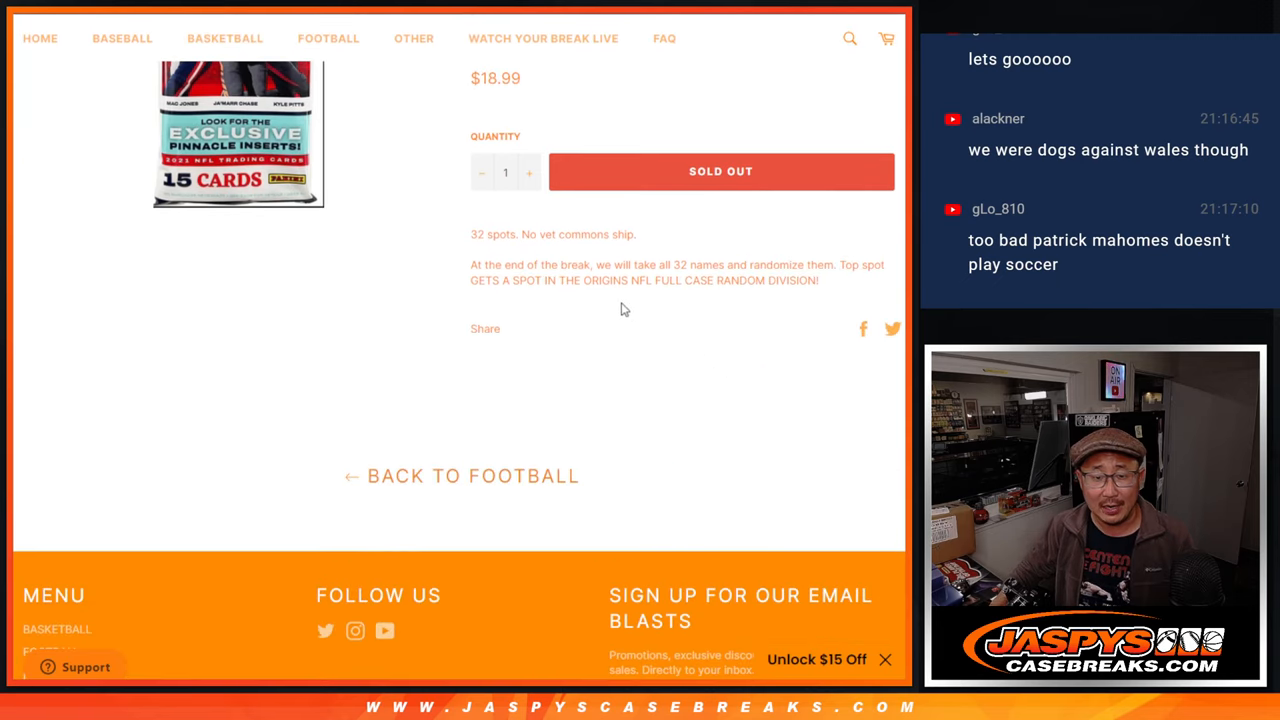
{"action": "scroll", "scroll_direction": "up", "scroll_amount": 3}
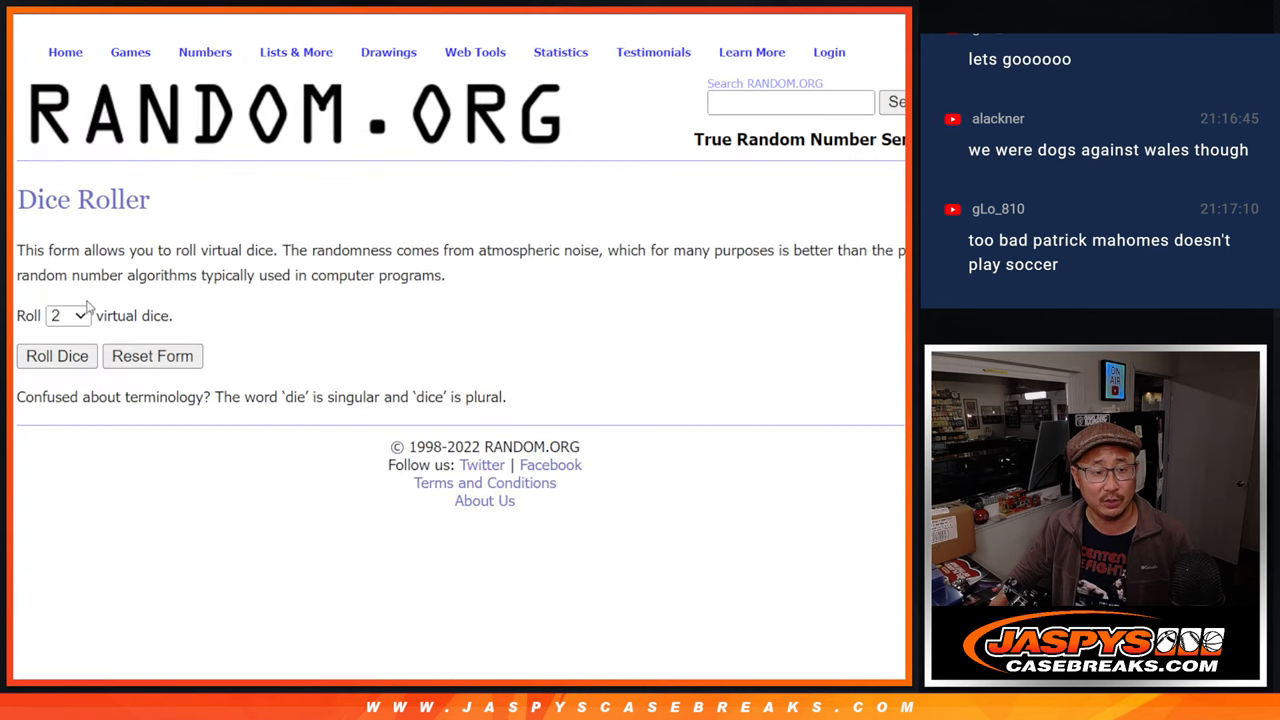
{"action": "left_click", "coordinate": [56, 356]}
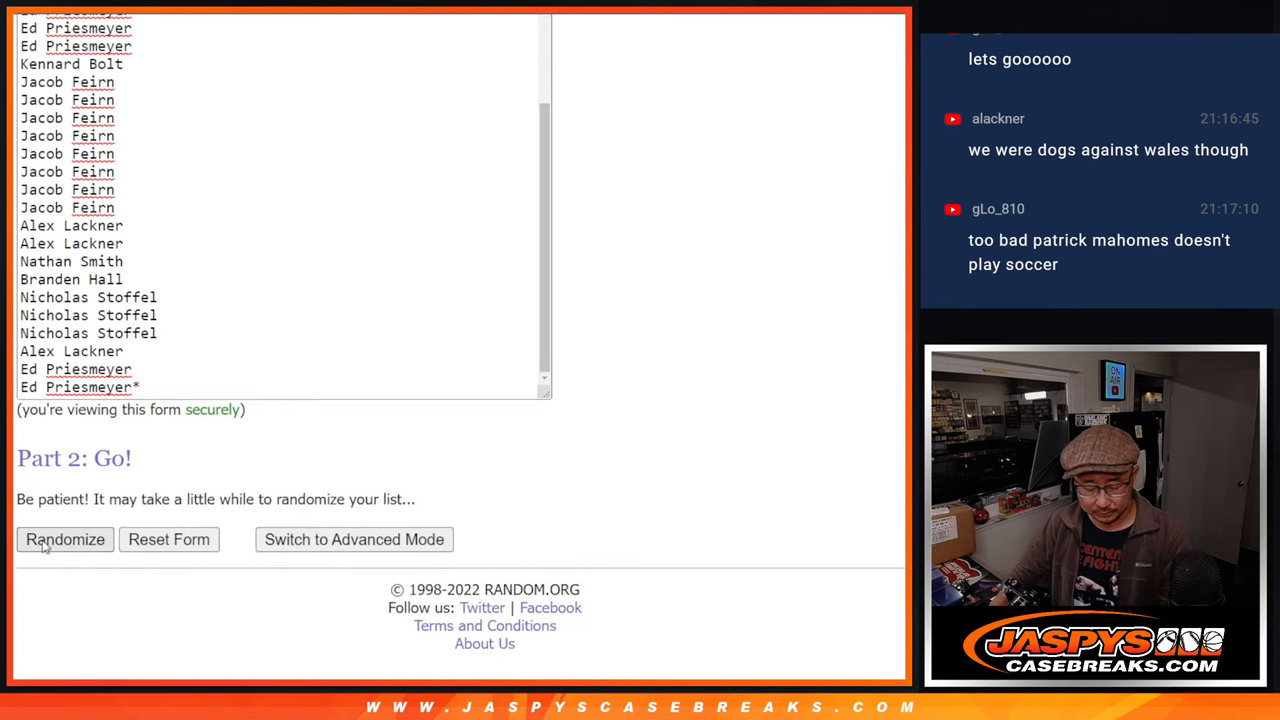
{"action": "left_click", "coordinate": [65, 539]}
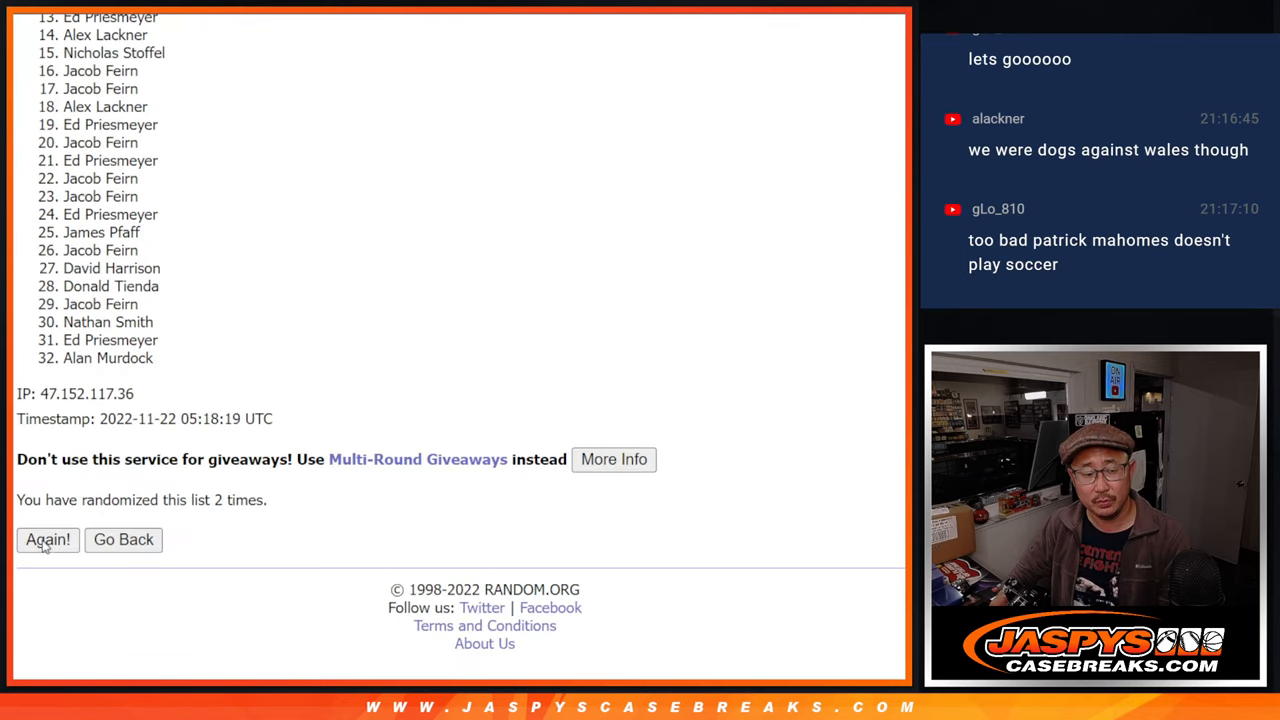
{"action": "left_click", "coordinate": [47, 539]}
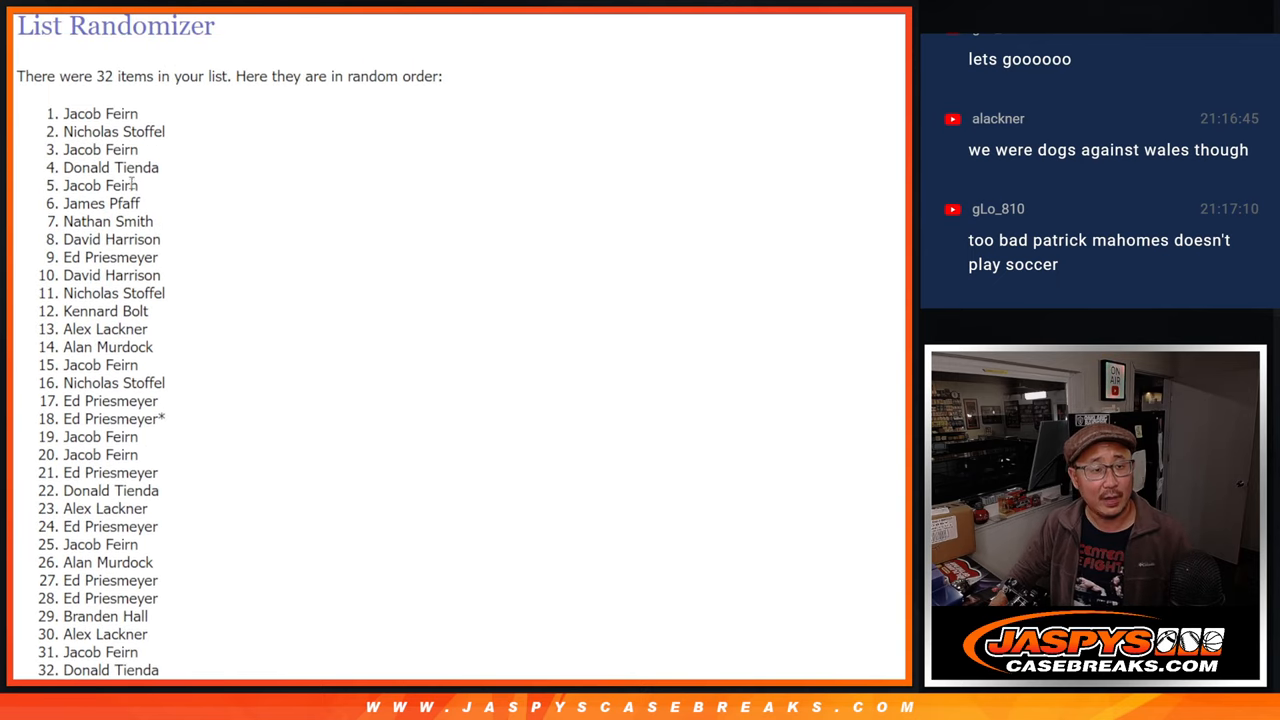
{"action": "scroll", "scroll_direction": "down", "scroll_amount": 3}
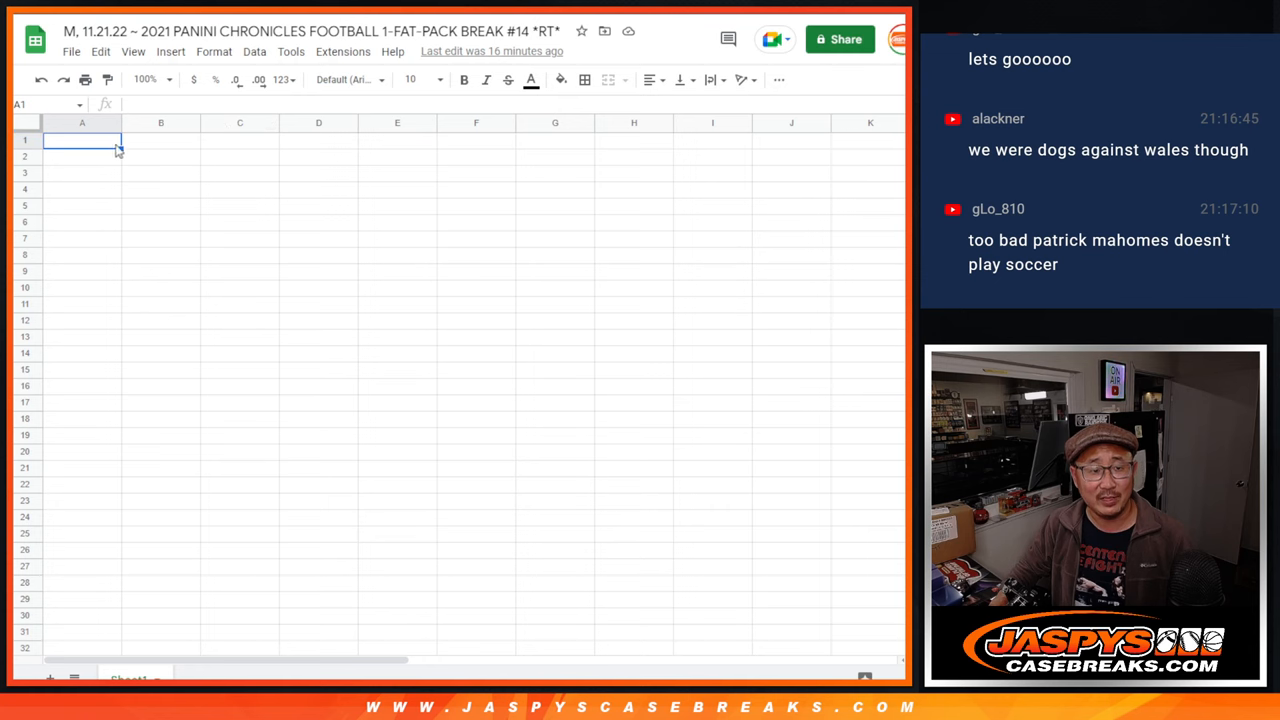
Step: Paste the shuffled names into column A, then randomize the 32 NFL teams and select the result
{"action": "key", "text": "ctrl+v"}
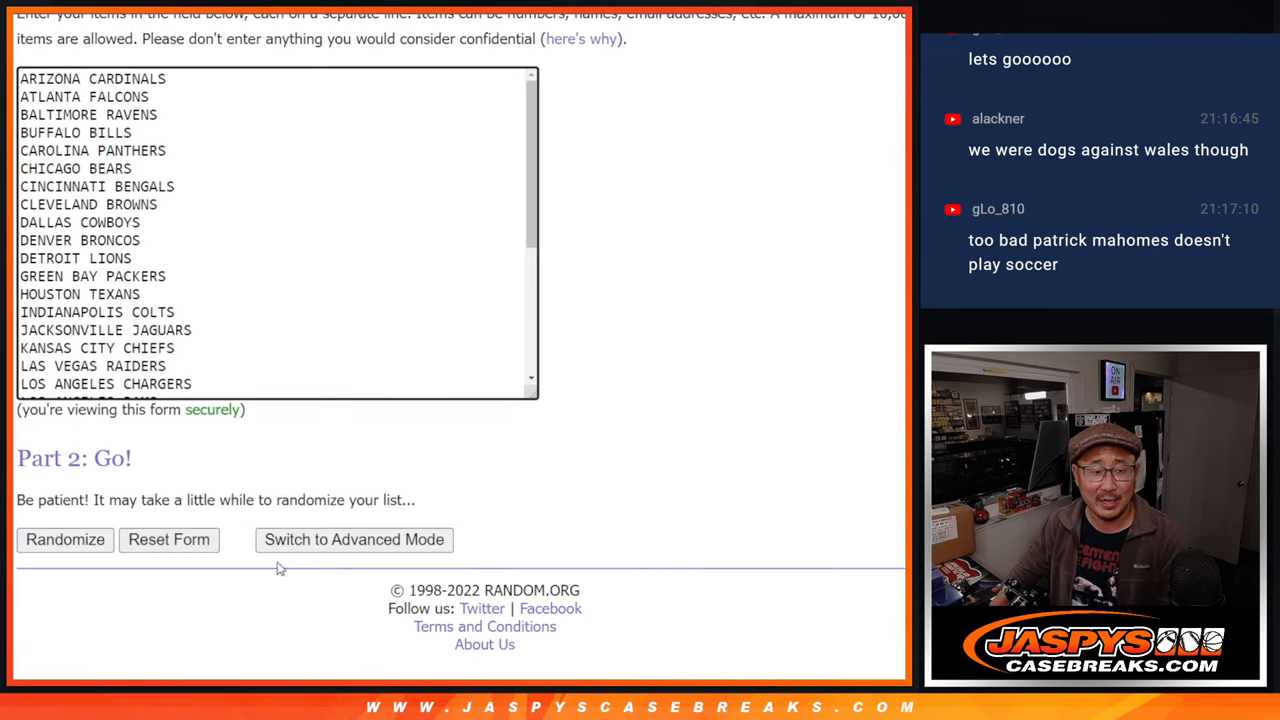
{"action": "left_click", "coordinate": [64, 539]}
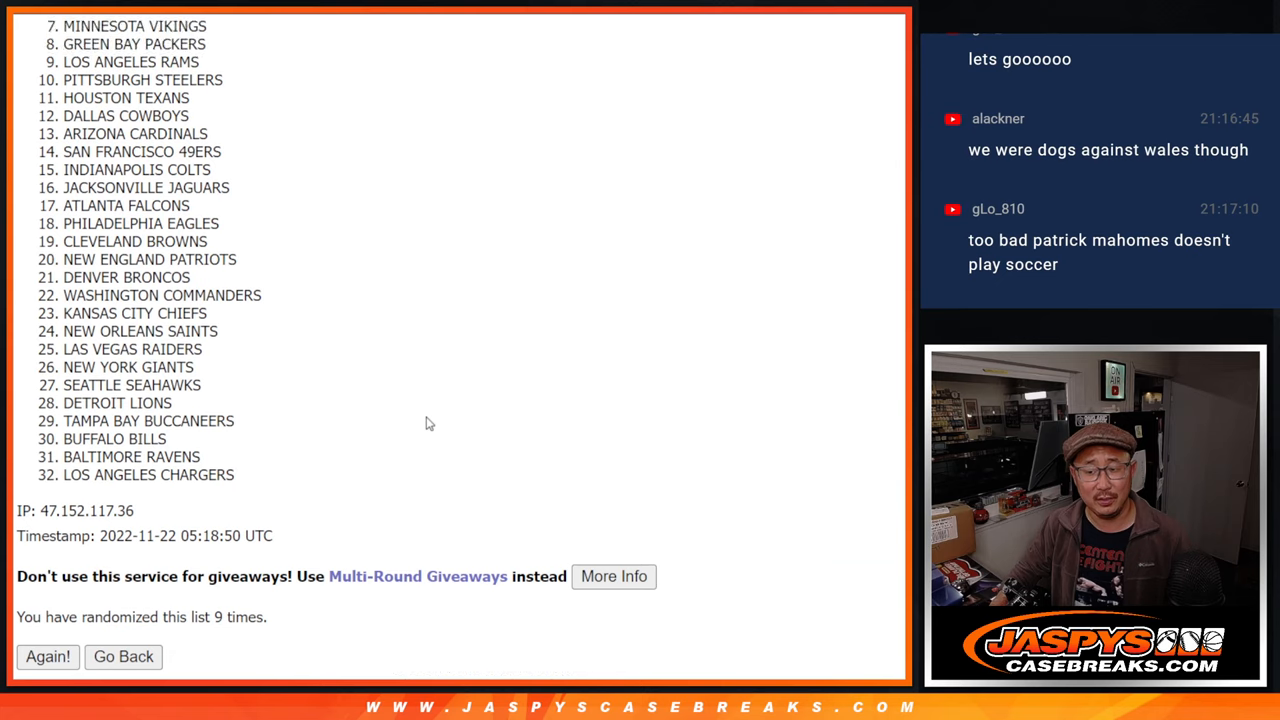
{"action": "left_click", "coordinate": [48, 657]}
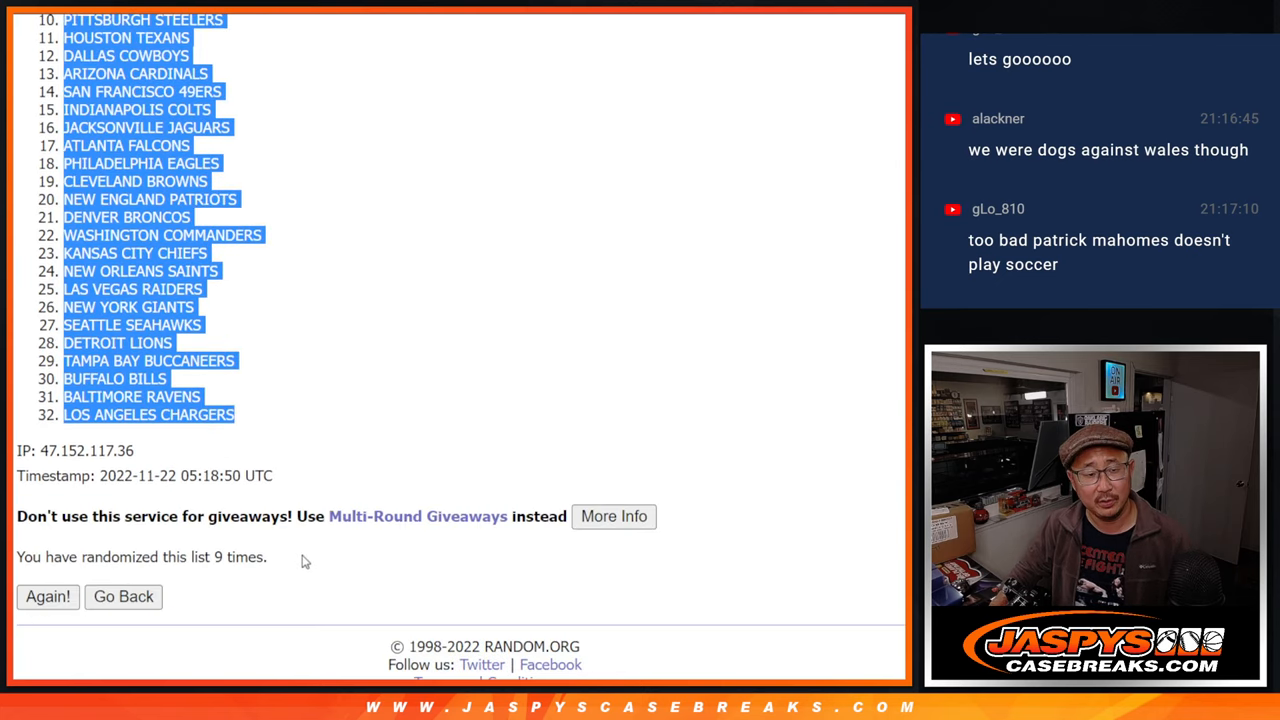
{"action": "scroll", "scroll_direction": "down", "scroll_amount": 3}
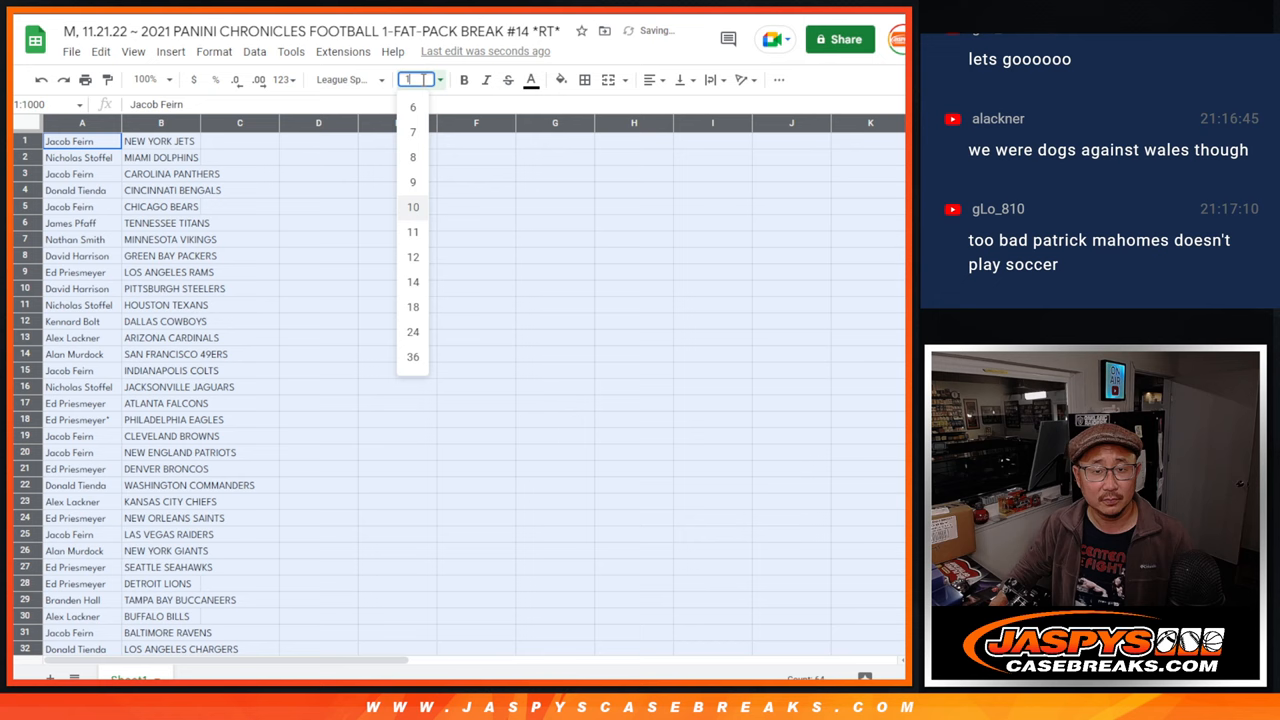
Step: Set the pairings' font size to 12 and adjust the sheet zoom to see every row
{"action": "left_click", "coordinate": [145, 79]}
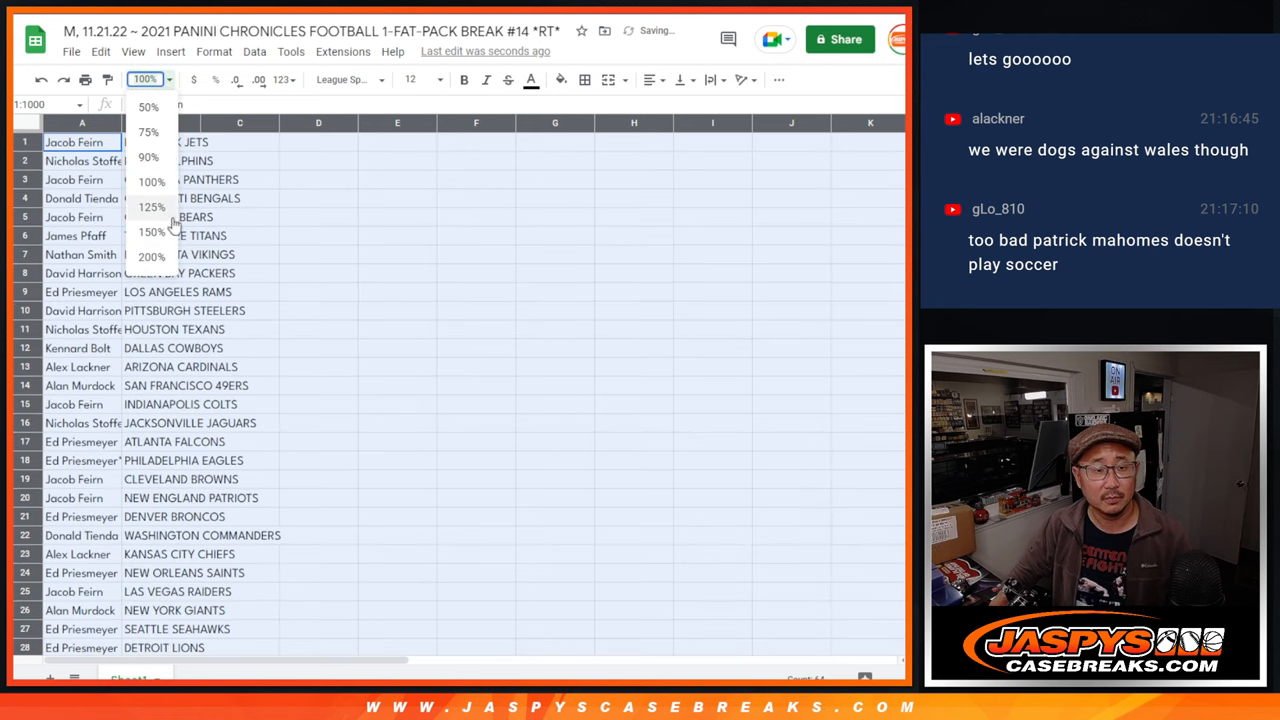
{"action": "left_click", "coordinate": [152, 232]}
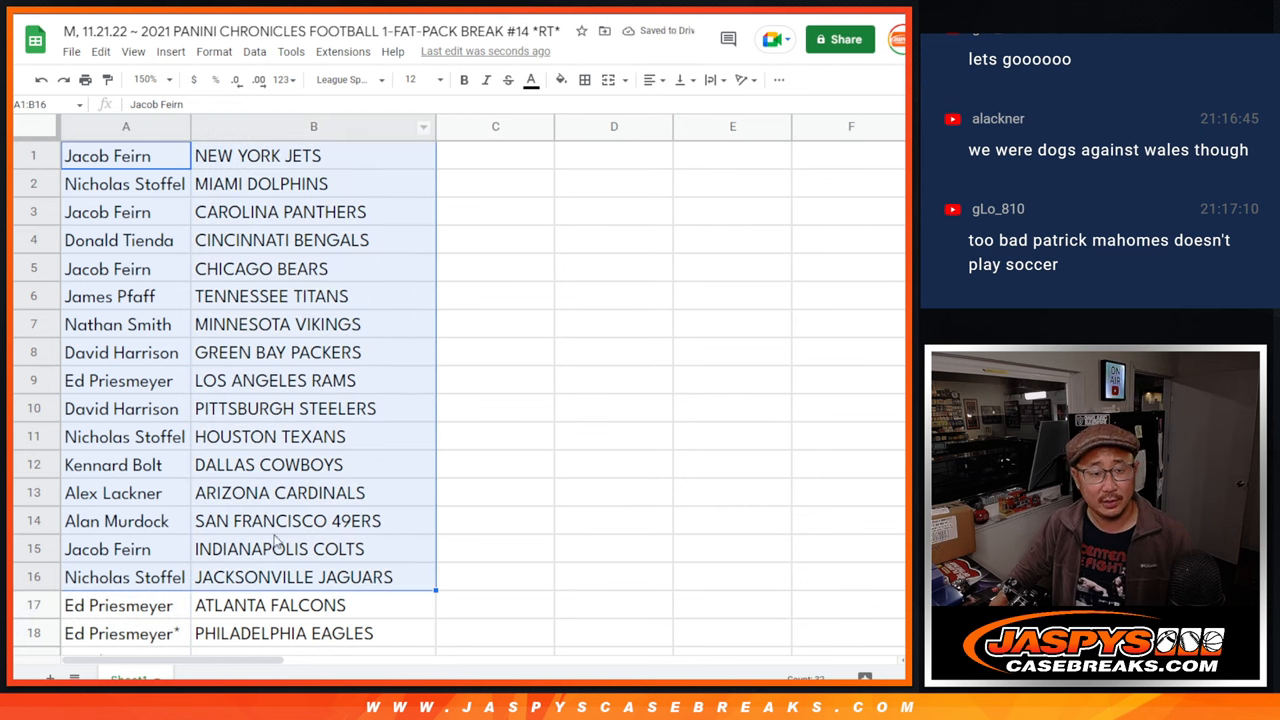
{"action": "scroll", "scroll_direction": "down", "scroll_amount": 3}
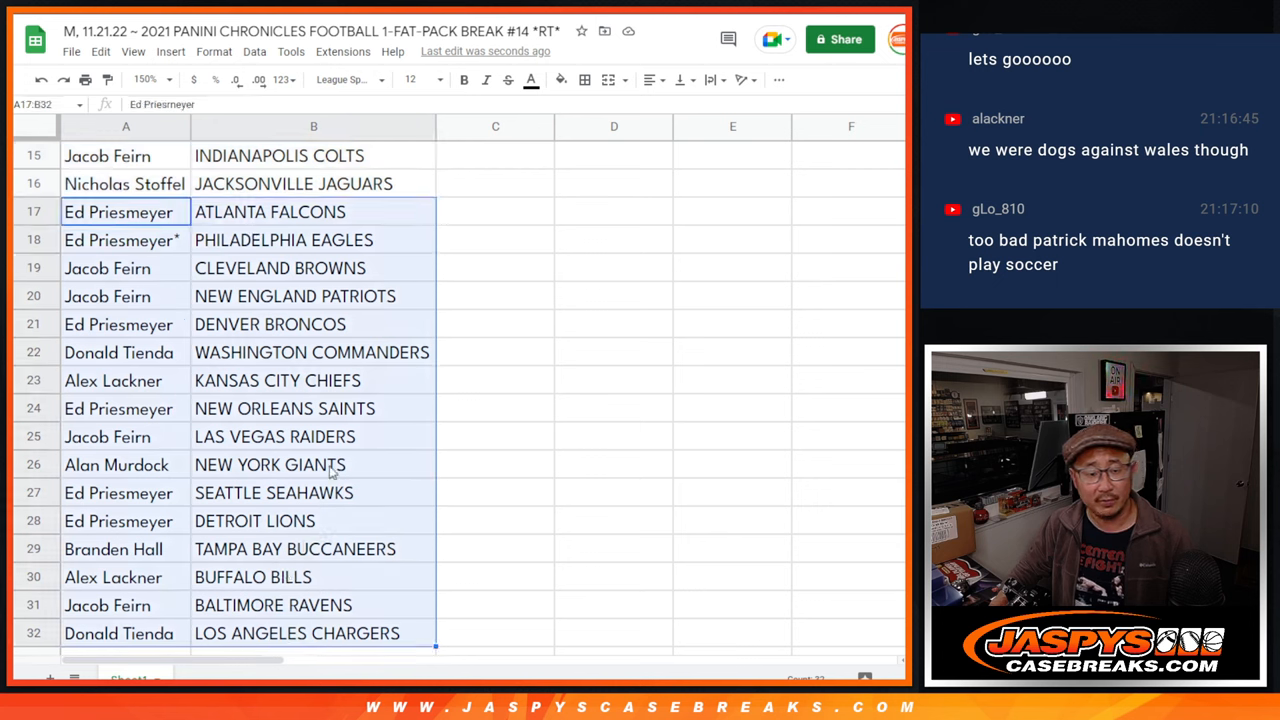
{"action": "mouse_move", "coordinate": [318, 252]}
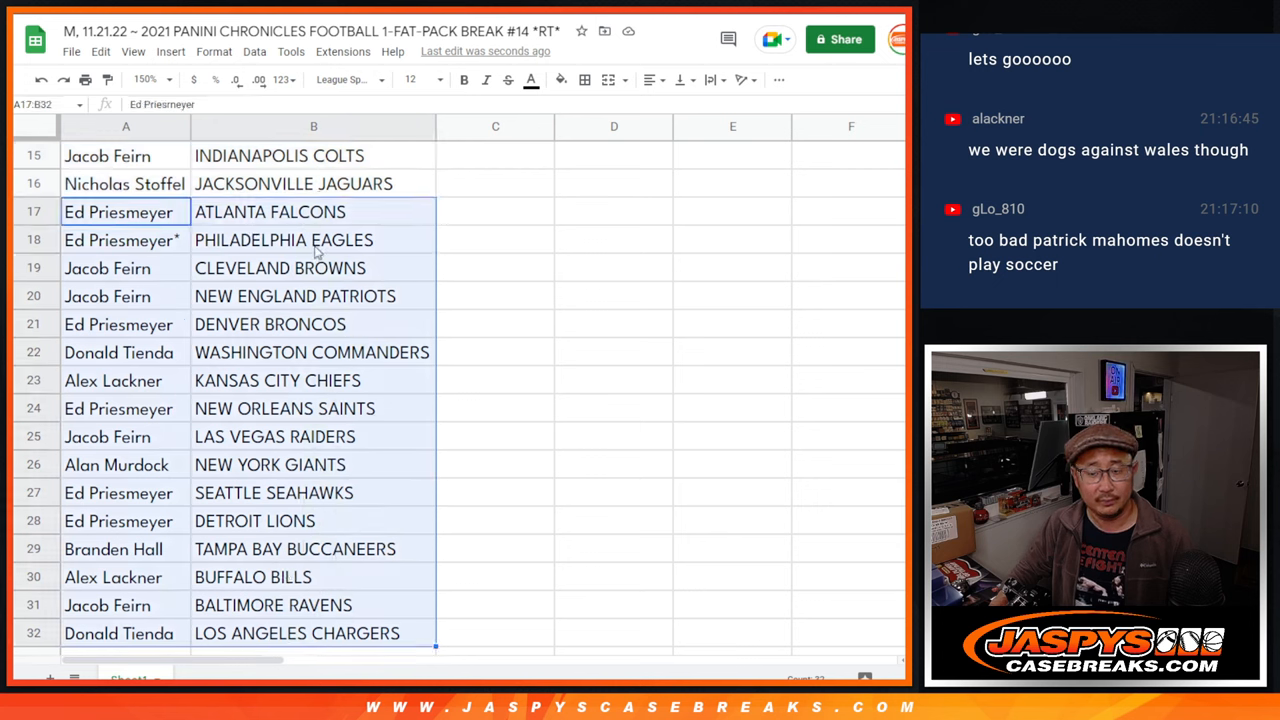
{"action": "left_click", "coordinate": [145, 79]}
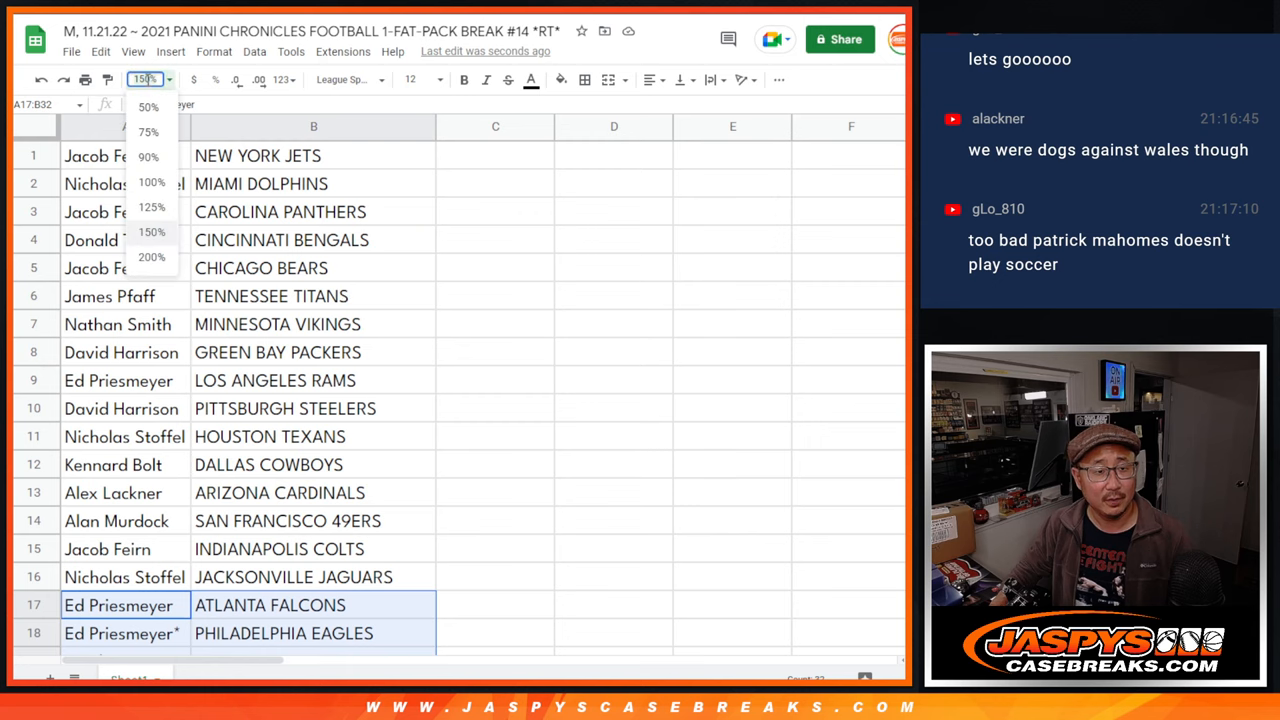
{"action": "left_click", "coordinate": [148, 156]}
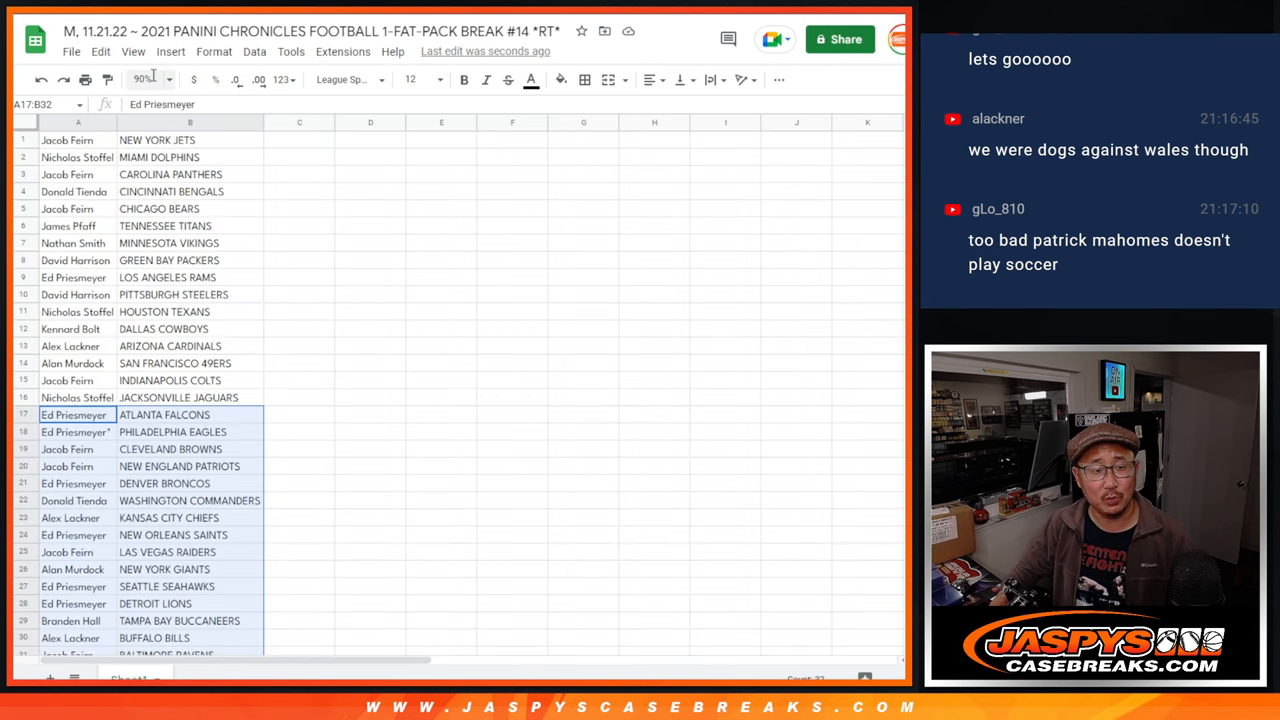
Step: Sort all rows alphabetically by the team column B, A to Z
{"action": "left_click", "coordinate": [145, 79]}
{"action": "type", "text": "85"}
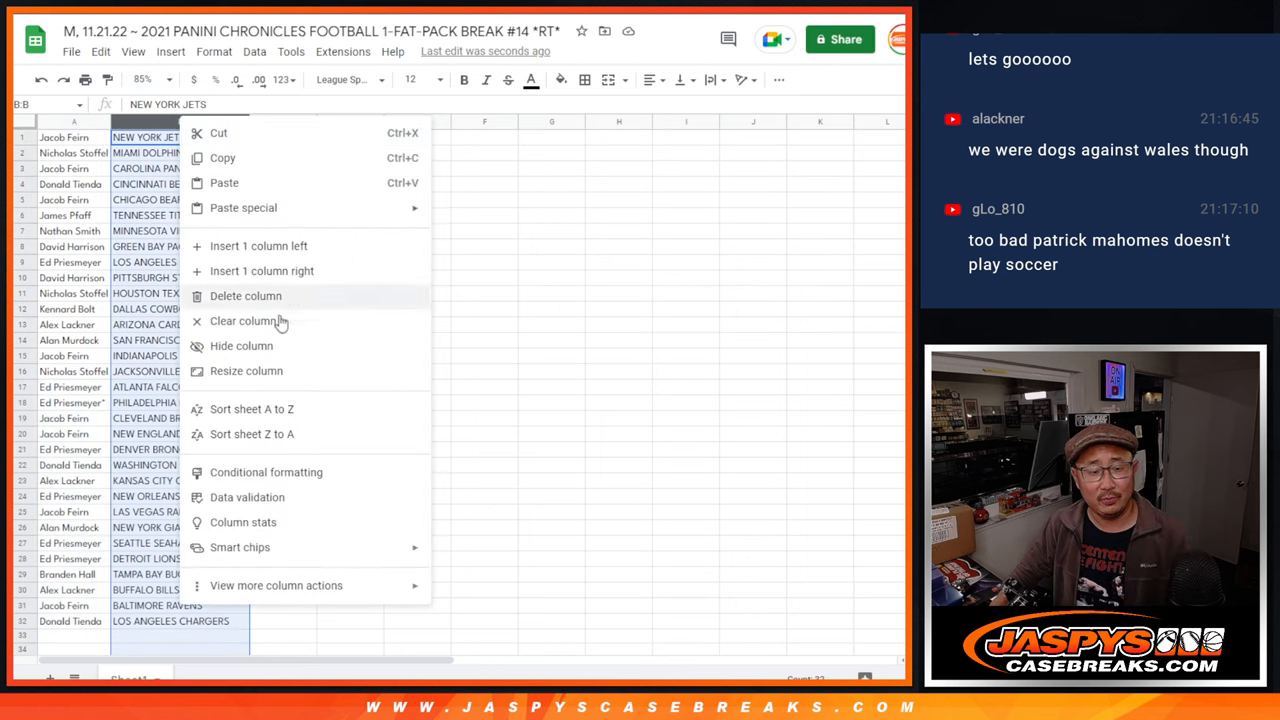
{"action": "mouse_move", "coordinate": [278, 409]}
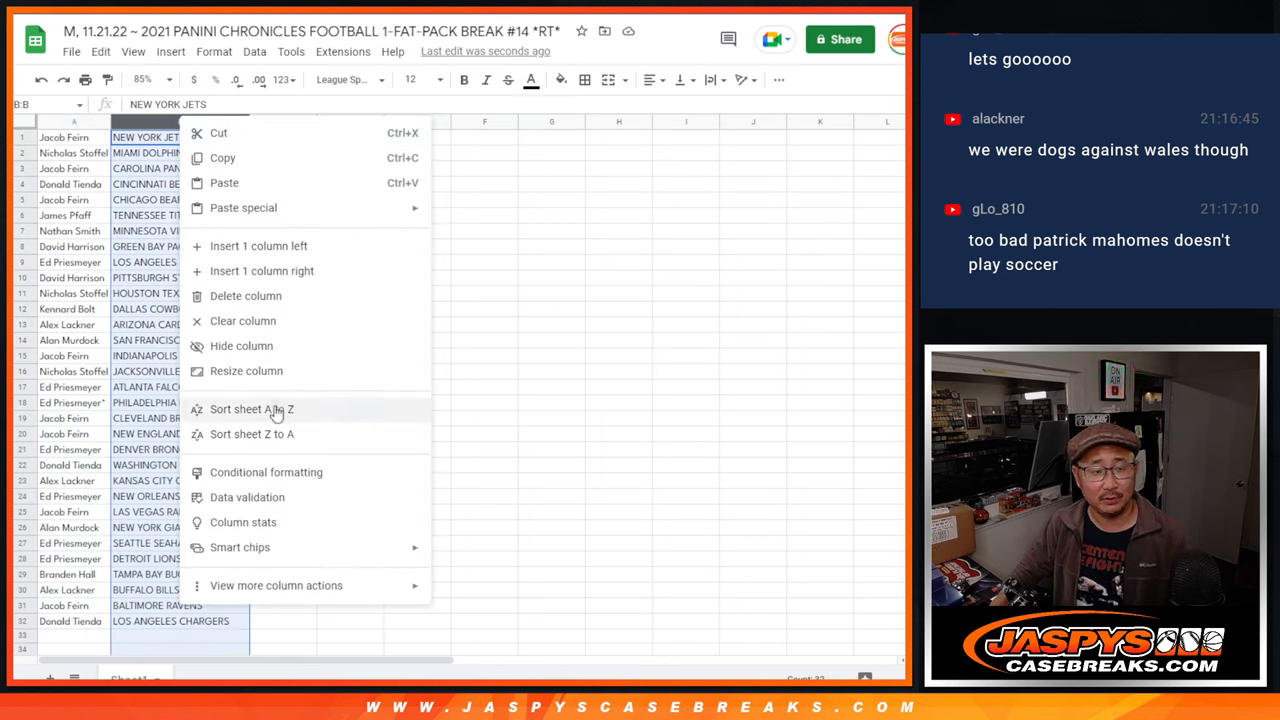
{"action": "left_click", "coordinate": [251, 409]}
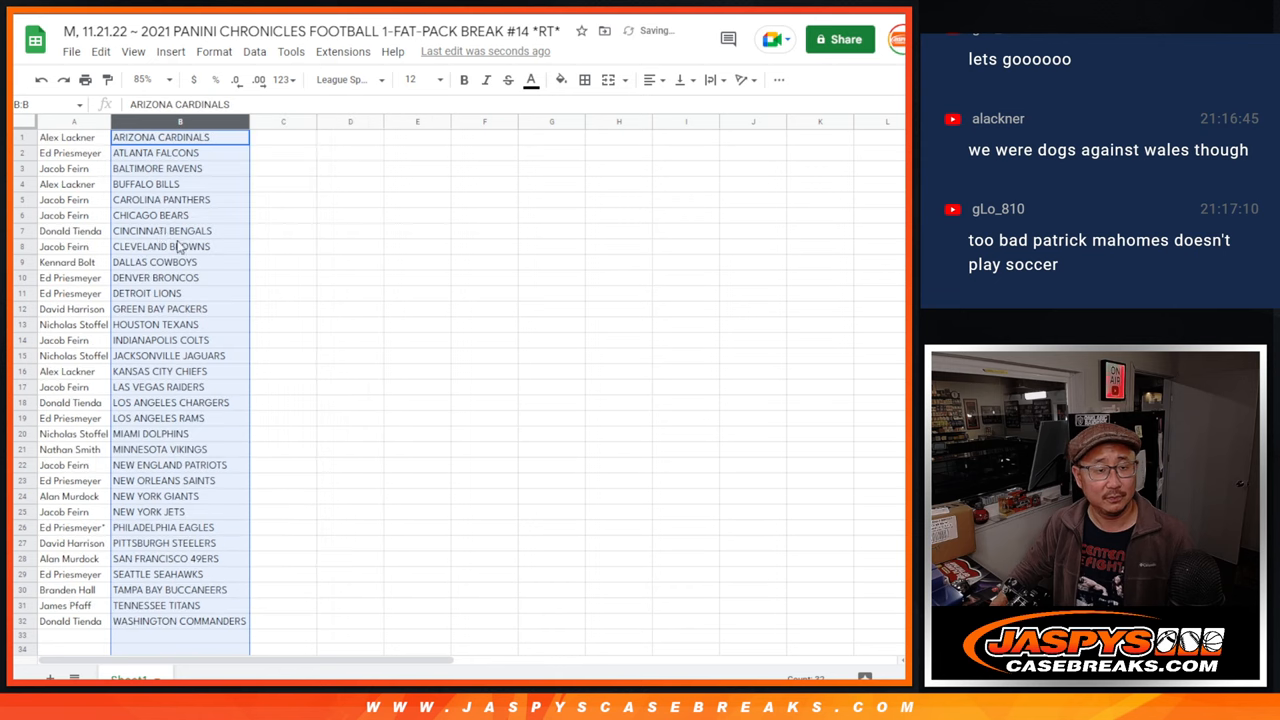
{"action": "left_click", "coordinate": [584, 80]}
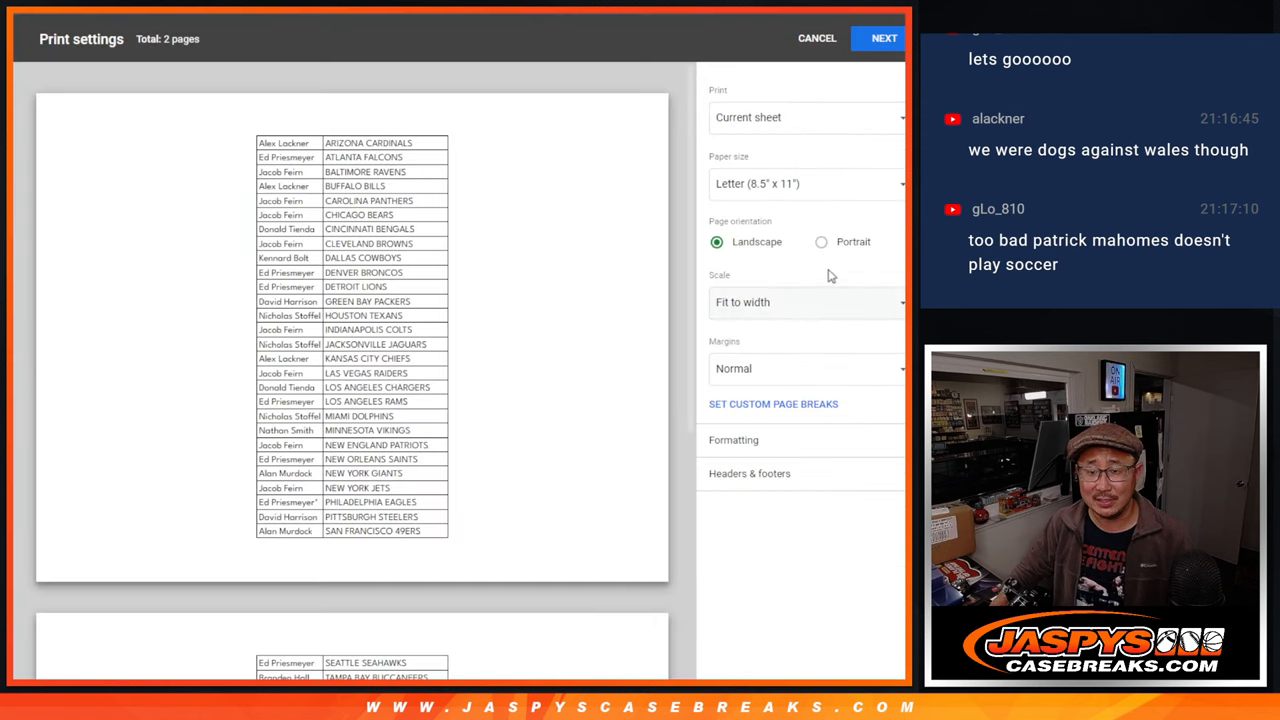
Step: Print the sorted pairings as one portrait page with the workbook title
{"action": "left_click", "coordinate": [821, 241]}
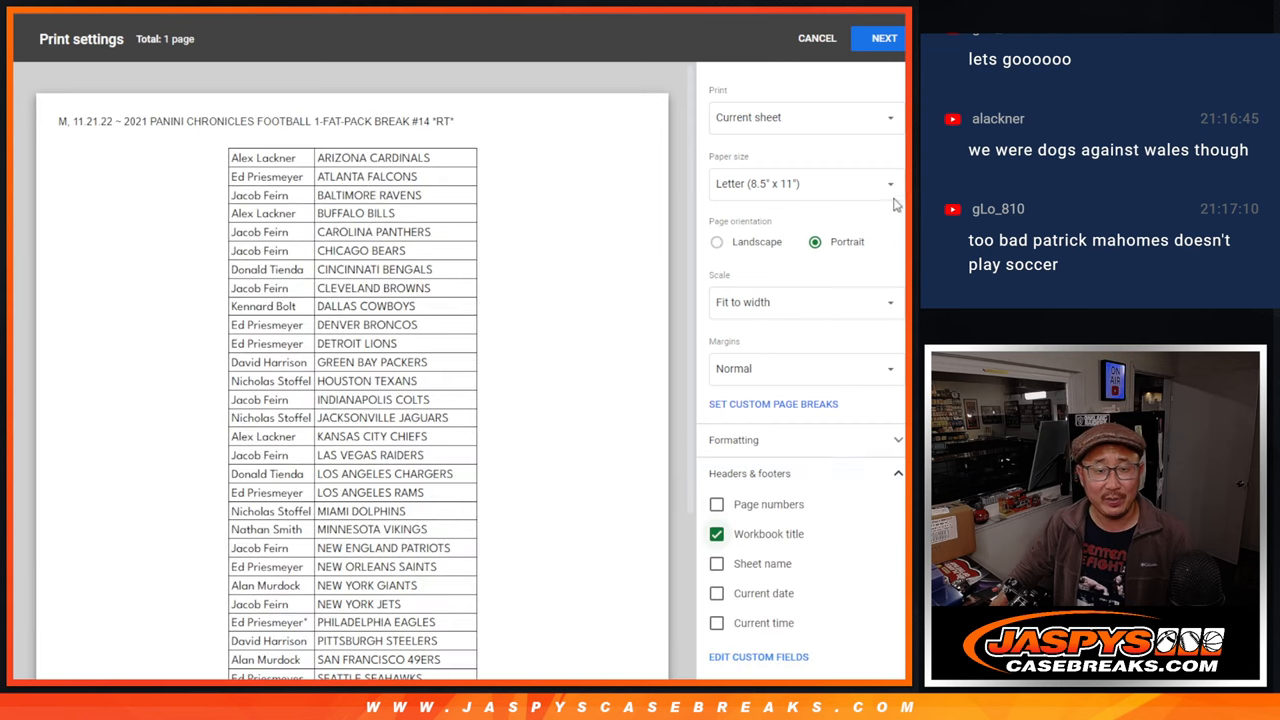
{"action": "left_click", "coordinate": [883, 38]}
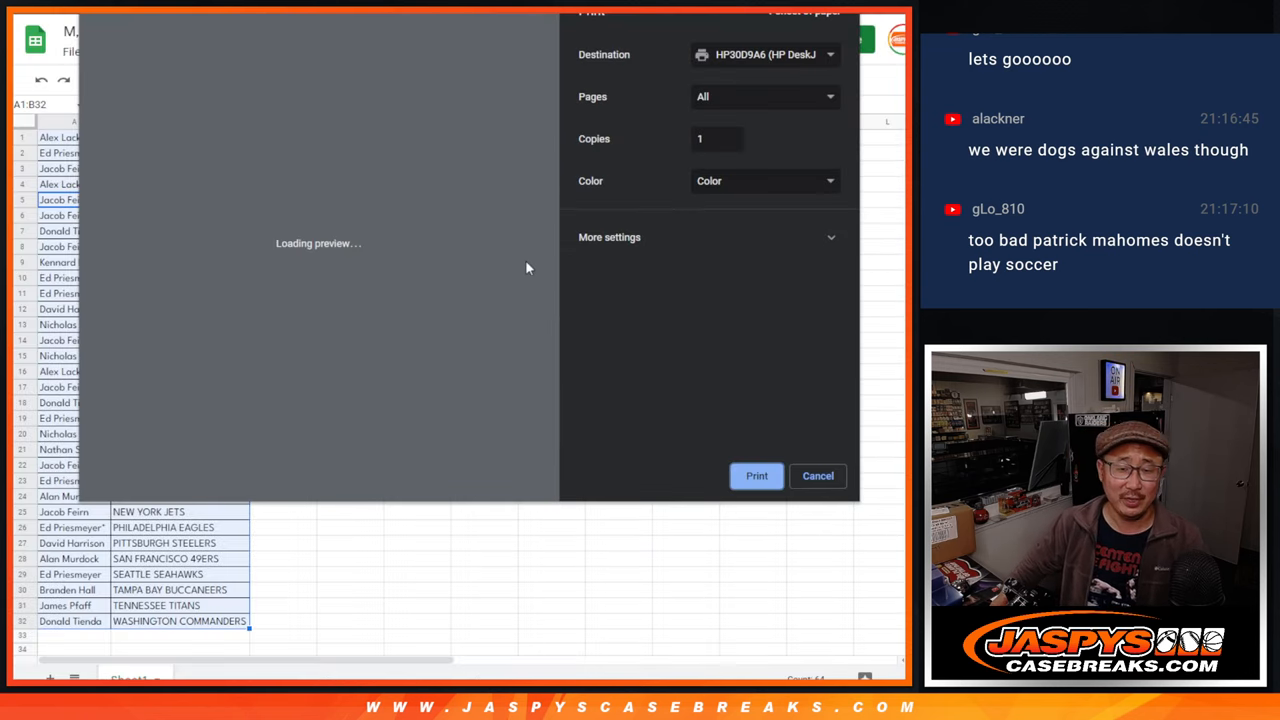
{"action": "left_click", "coordinate": [817, 475]}
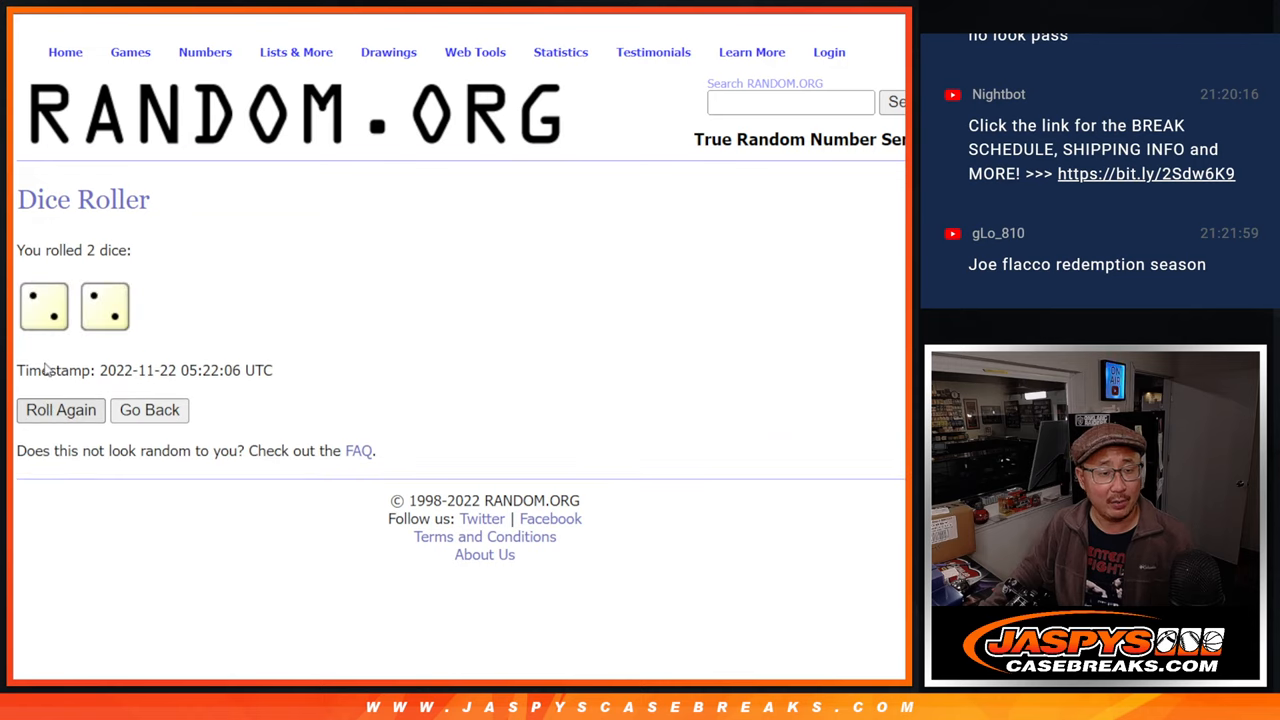
{"action": "mouse_move", "coordinate": [120, 316]}
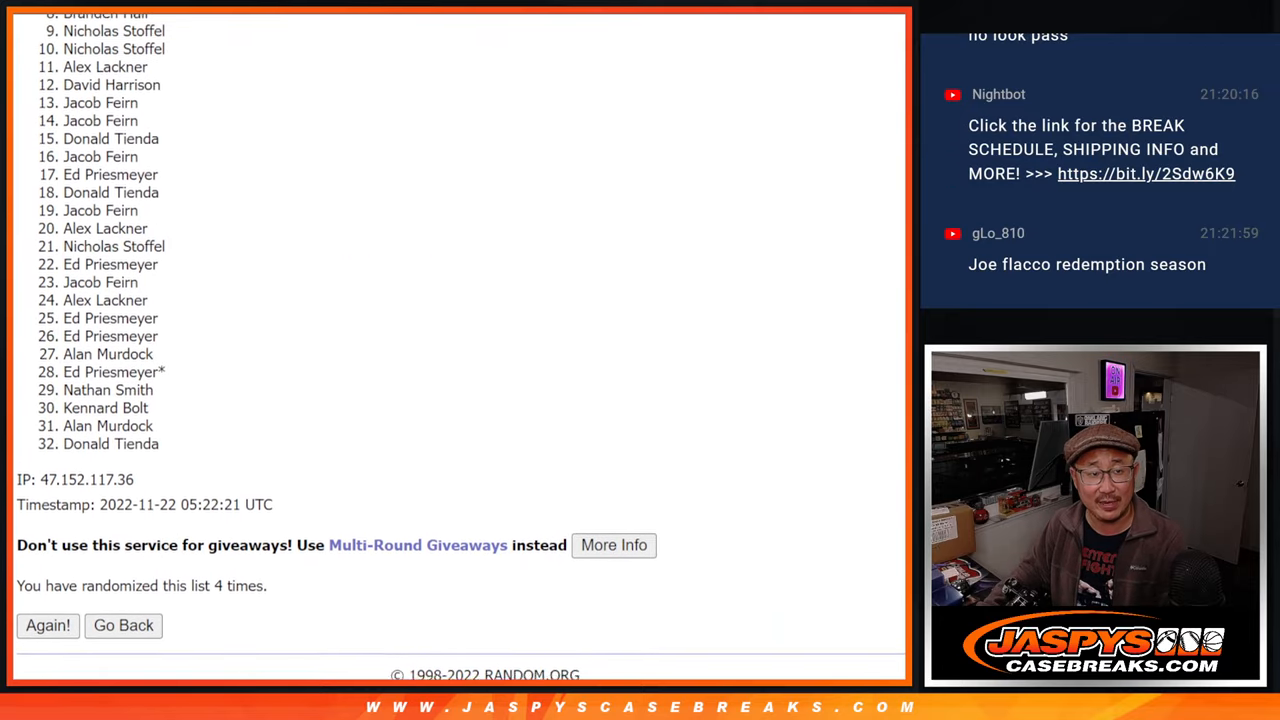
Step: Highlight the name at position 1 of the shuffled 32-name list for copying
{"action": "scroll", "scroll_direction": "up", "scroll_amount": 3}
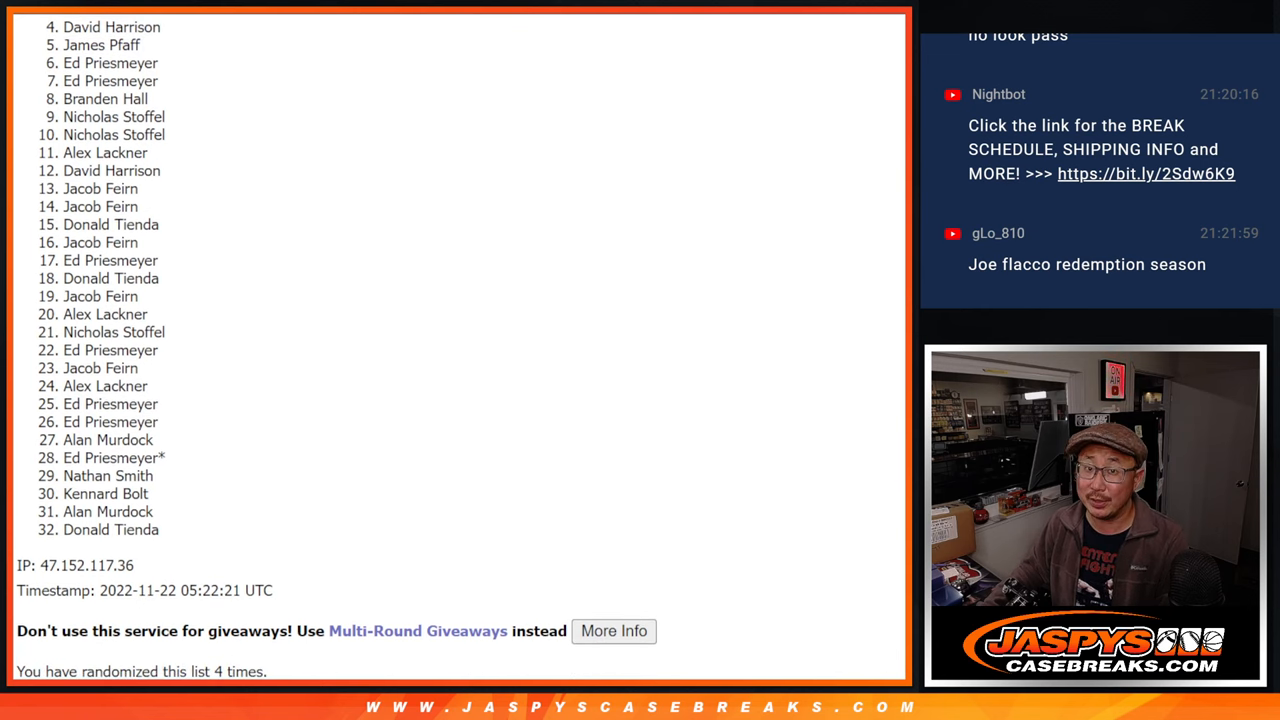
{"action": "scroll", "scroll_direction": "up", "scroll_amount": 3}
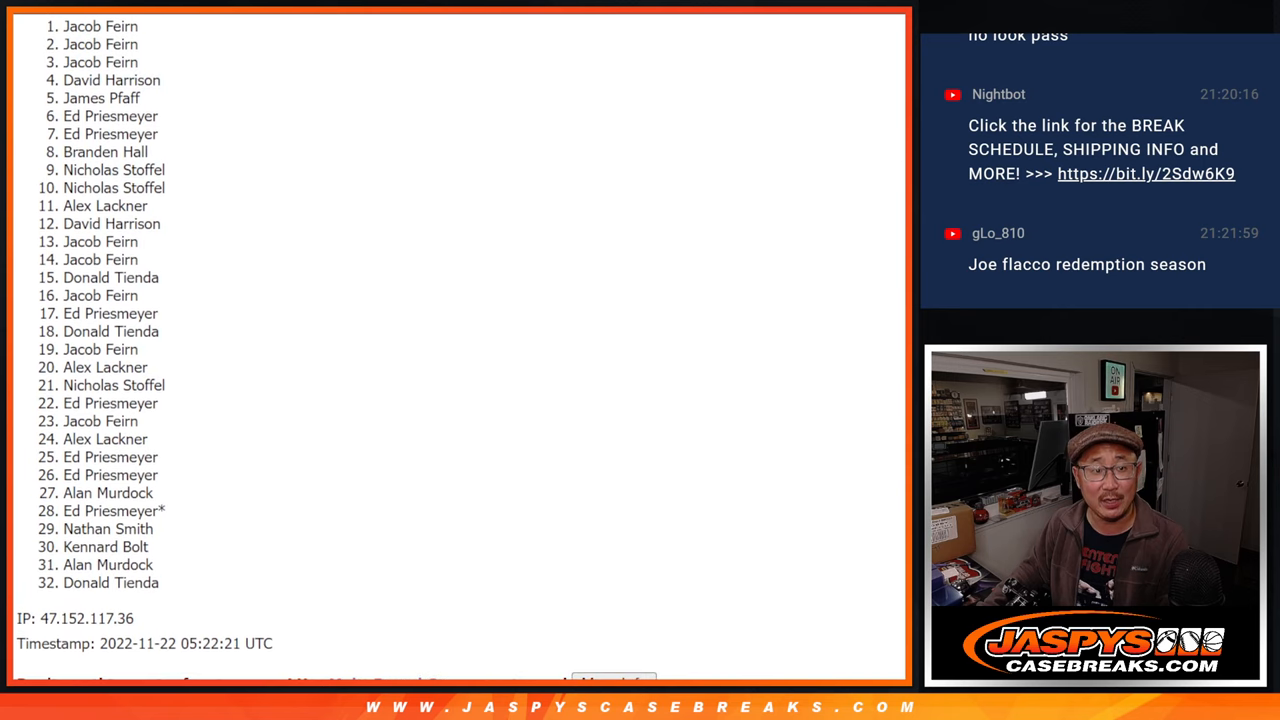
{"action": "double_click", "coordinate": [100, 30]}
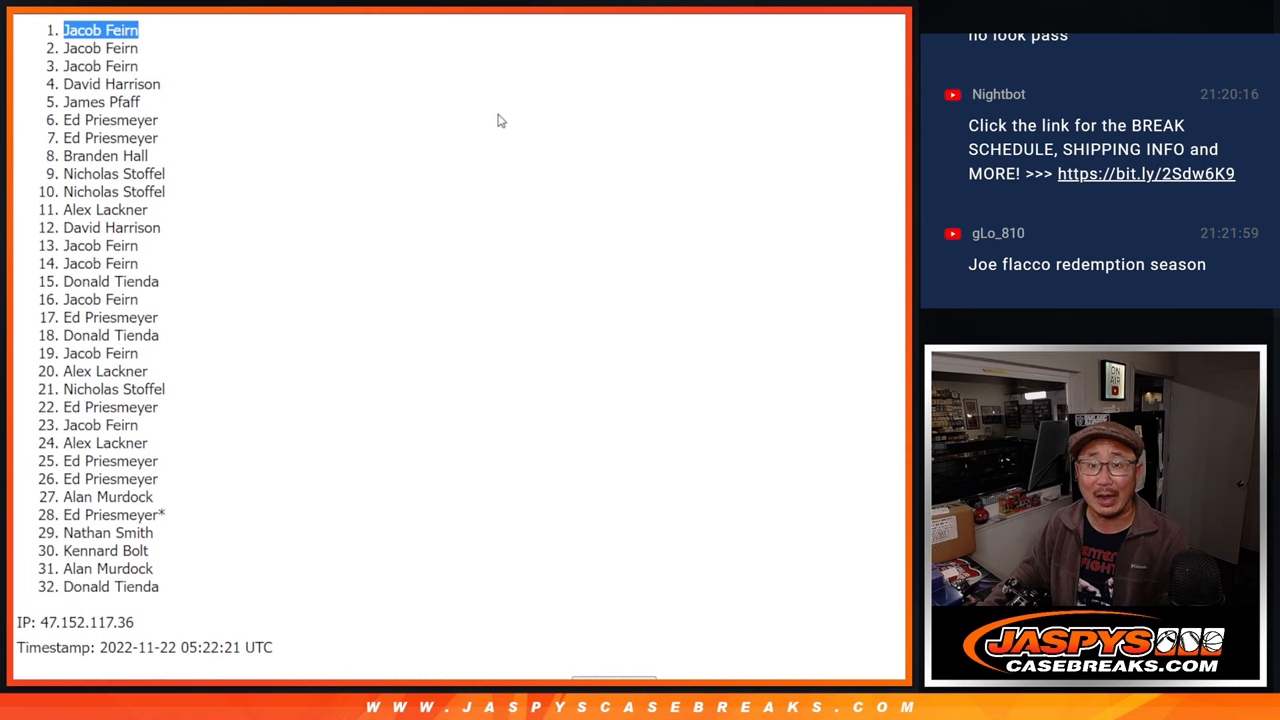
{"action": "scroll", "scroll_direction": "up", "scroll_amount": 3}
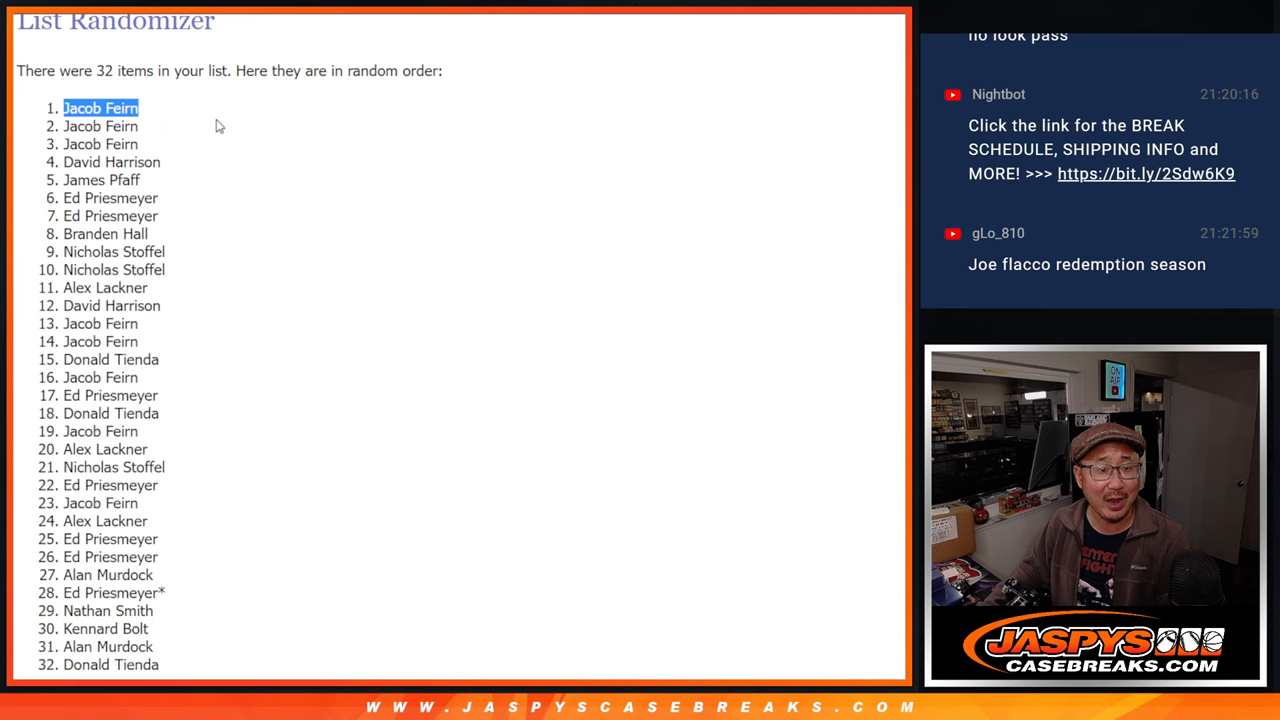
{"action": "scroll", "scroll_direction": "down", "scroll_amount": 3}
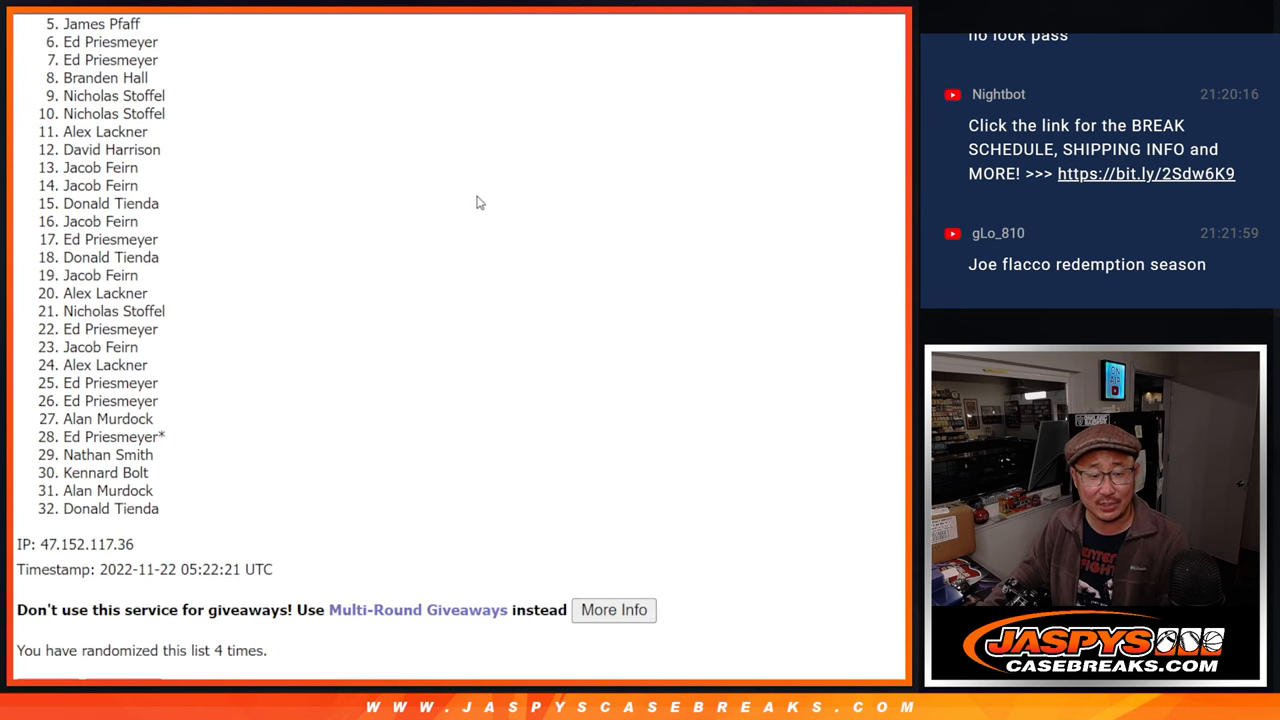
{"action": "mouse_move", "coordinate": [338, 142]}
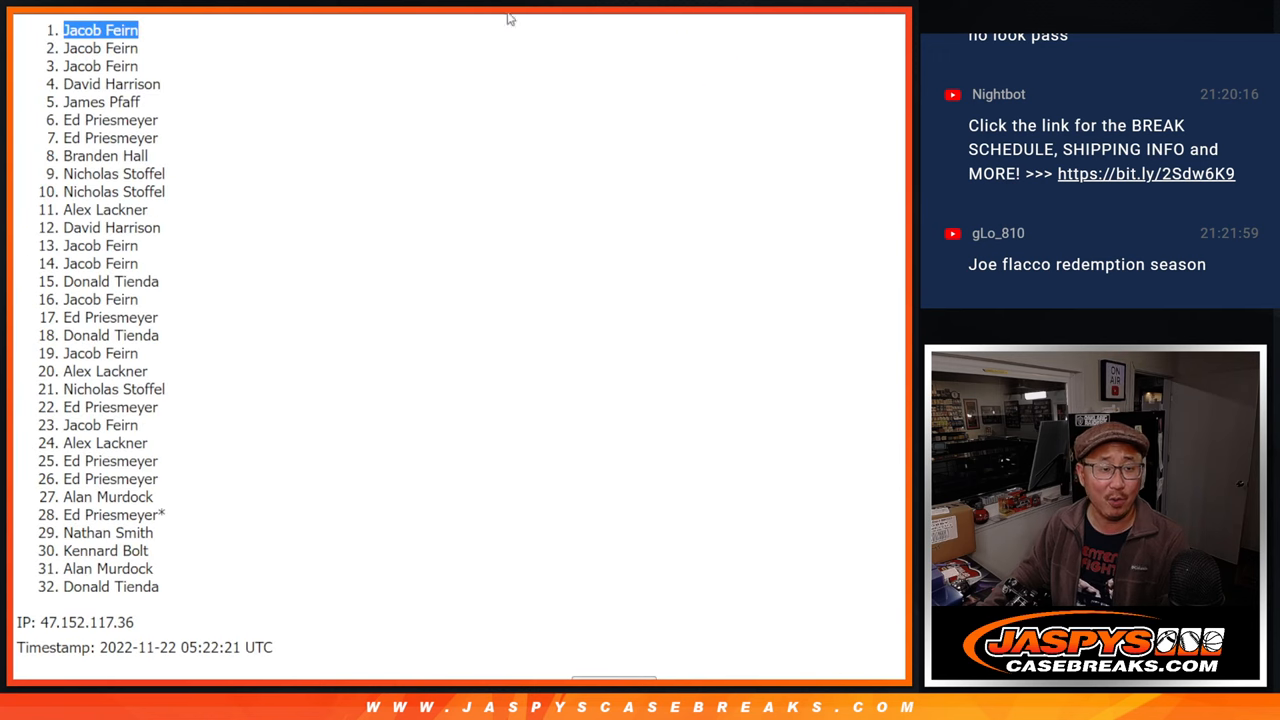
{"action": "mouse_move", "coordinate": [440, 105]}
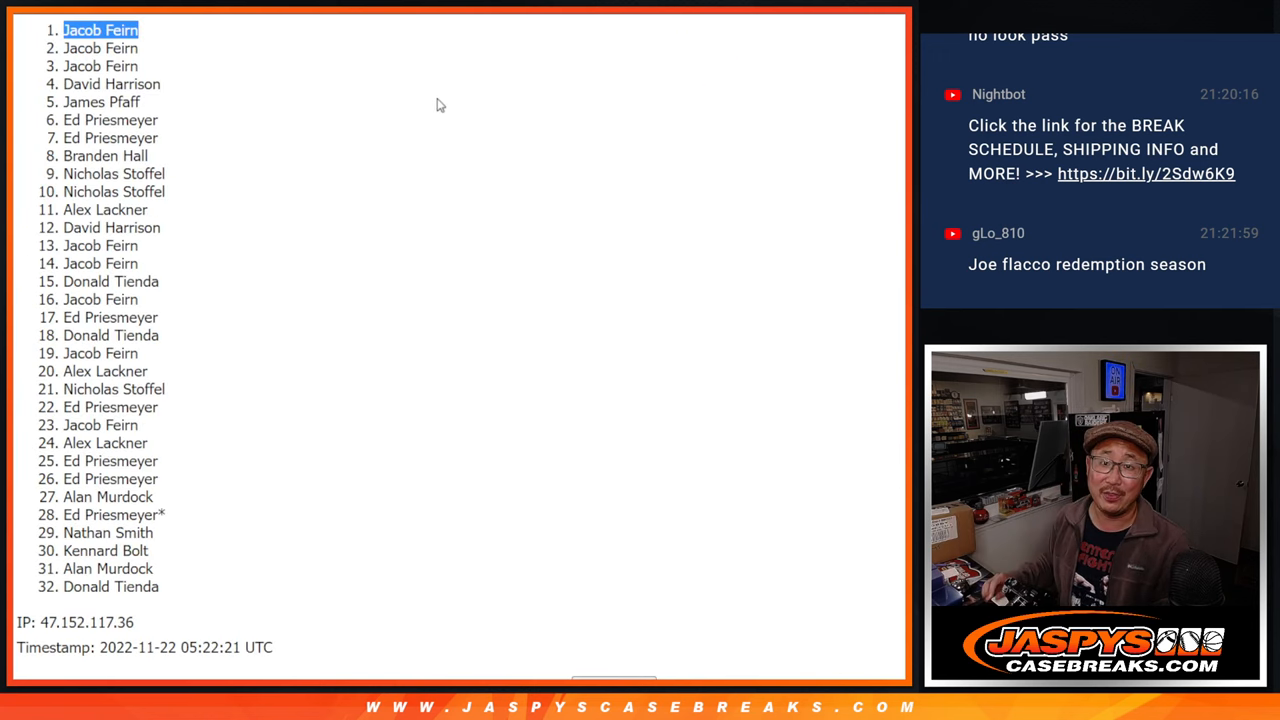